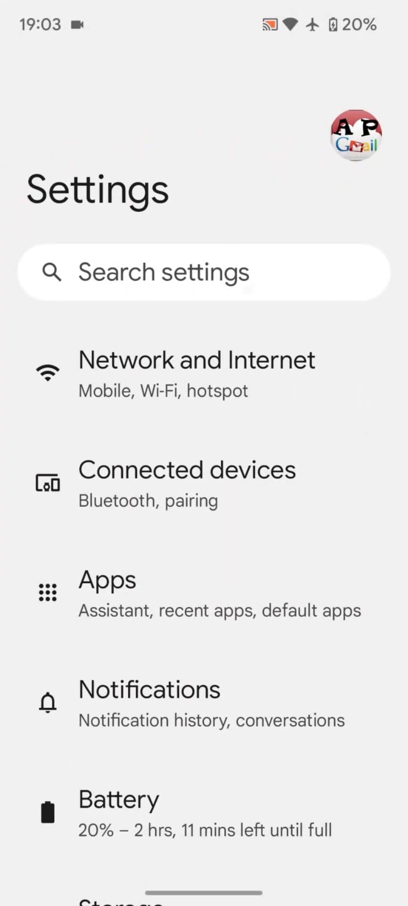
- Search the phone settings and open the Google Assistant Quick phrases page from the results
click(203, 272)
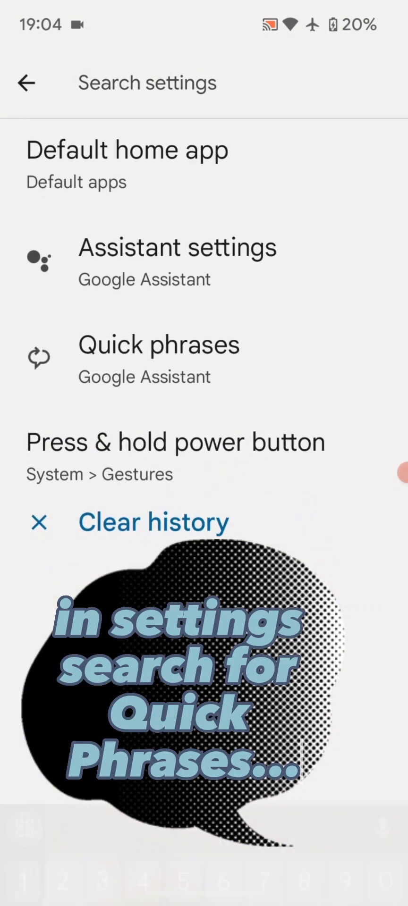
click(158, 346)
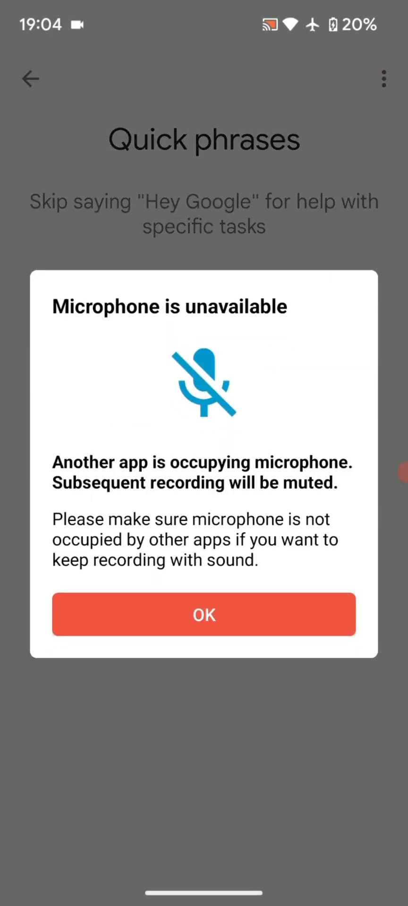
click(203, 615)
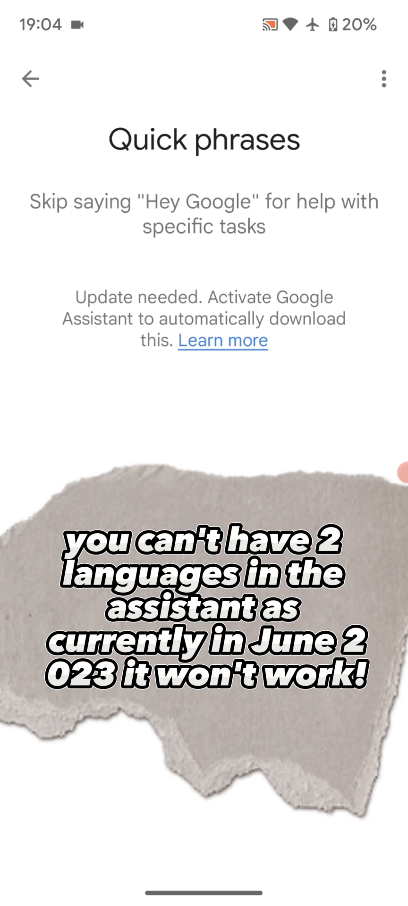
- Remove the second Assistant language, leaving only English (United Kingdom)
click(29, 78)
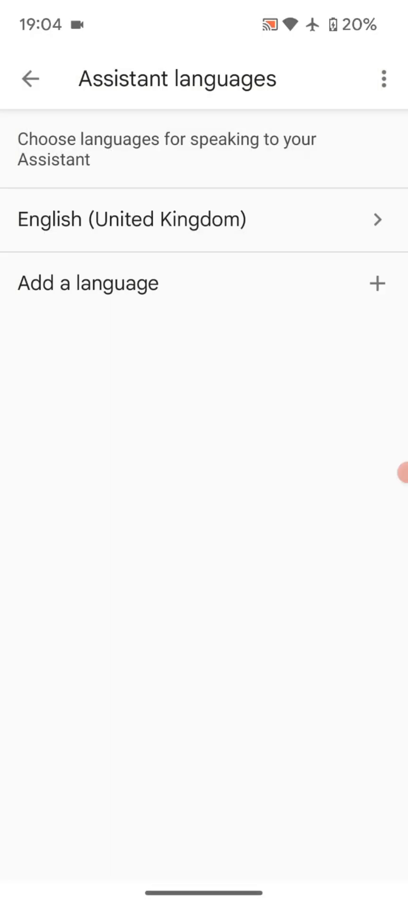
- Return to Assistant settings and reach Quick phrases, now showing Alarms and timers on, Incoming calls off
click(30, 78)
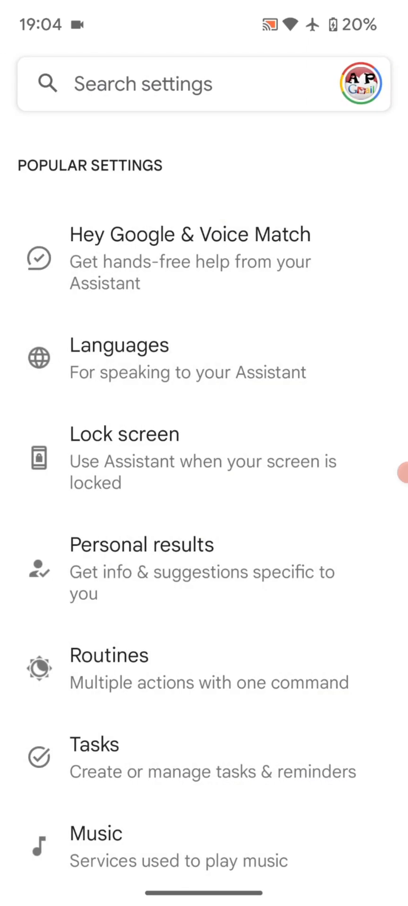
scroll(down, 3)
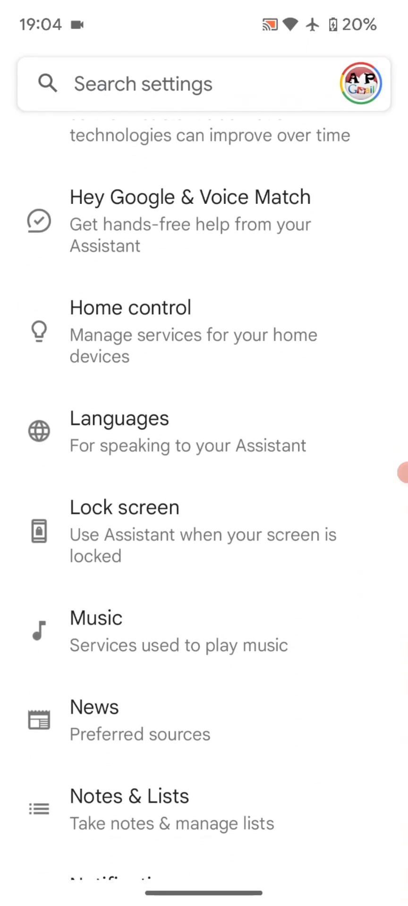
scroll(down, 3)
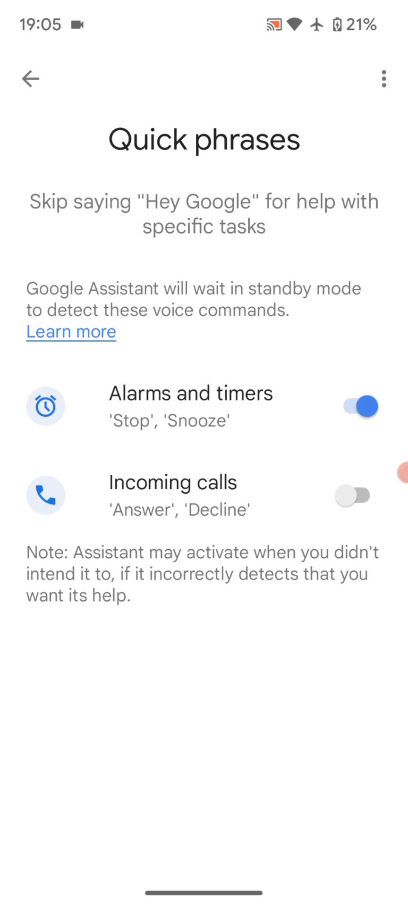
- Go back to Assistant languages and bring up the list of languages to add
click(29, 78)
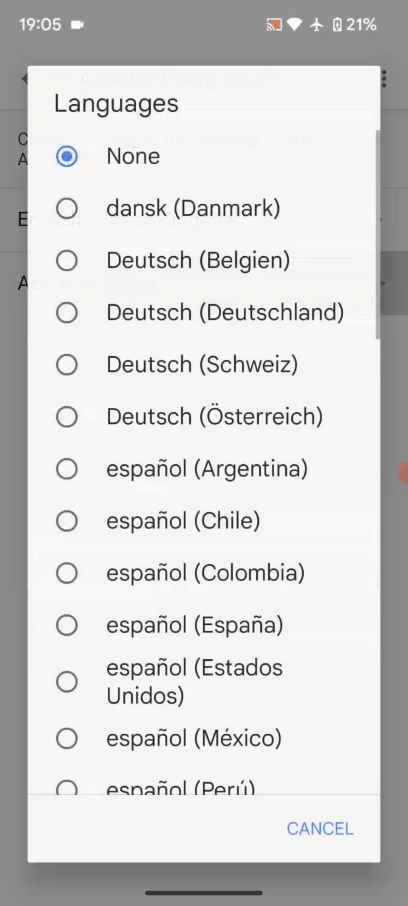
- Choose italiano (Italia) as the second Assistant language and return to main Assistant settings
scroll(down, 3)
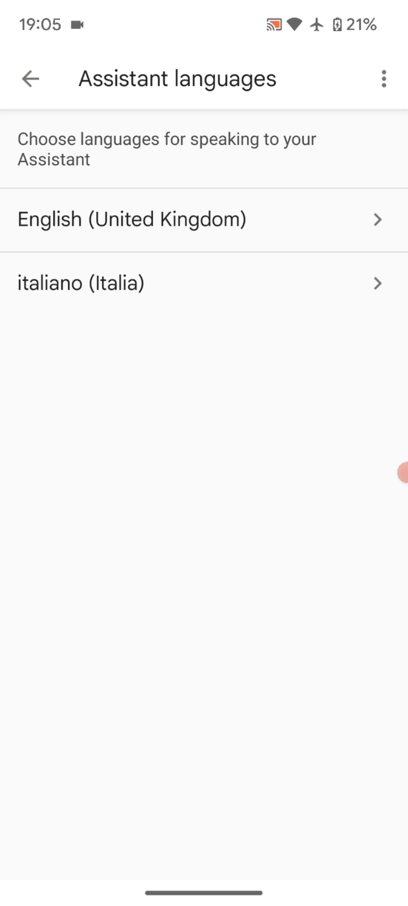
click(30, 78)
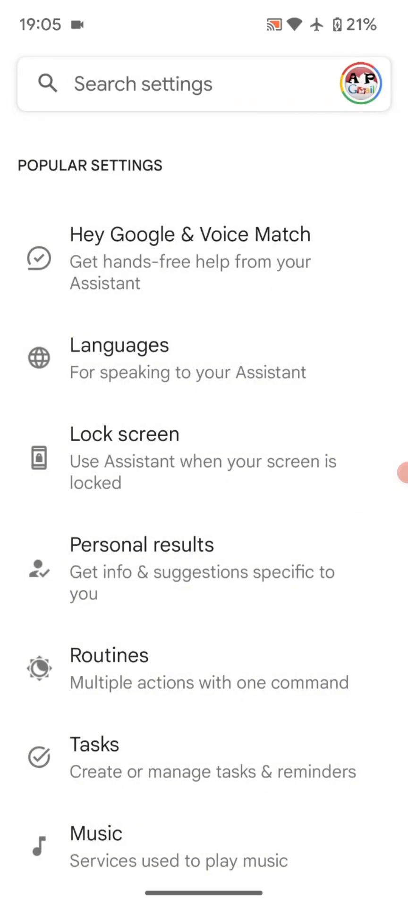
- Search Assistant settings for "quick" to surface the Quick phrases result
text(quick)
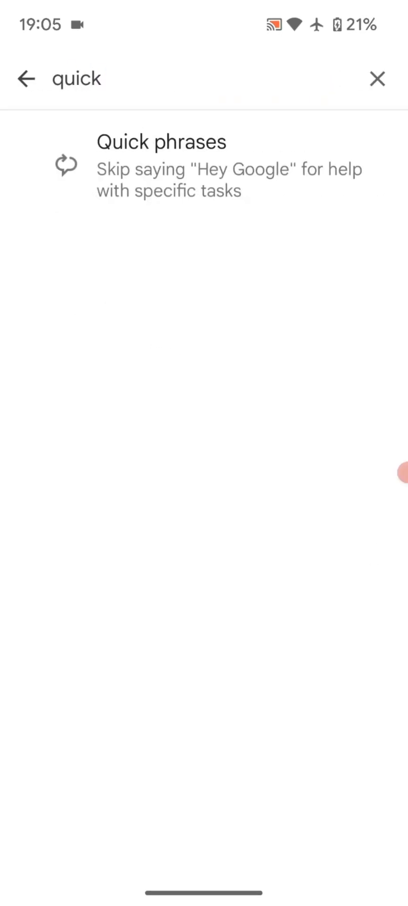
click(104, 79)
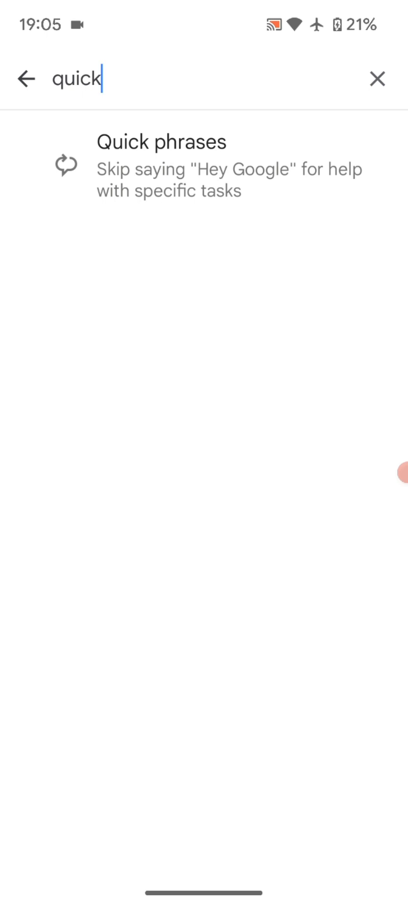